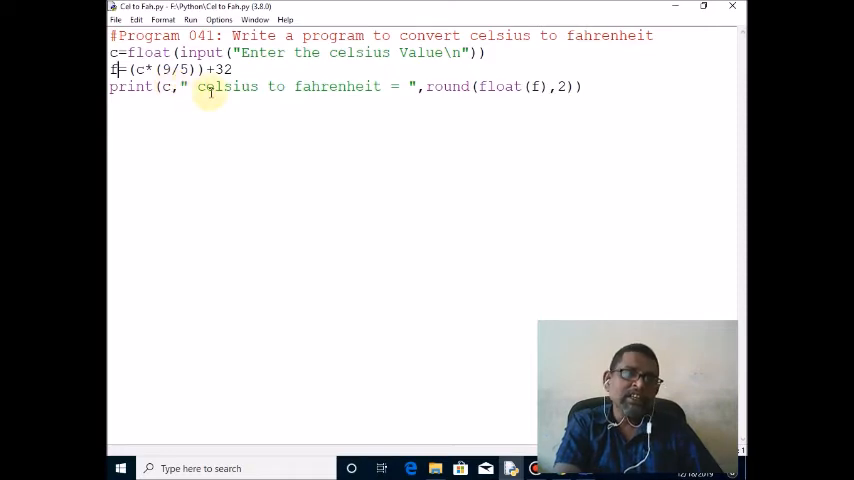
pyautogui.moveTo(404, 86)
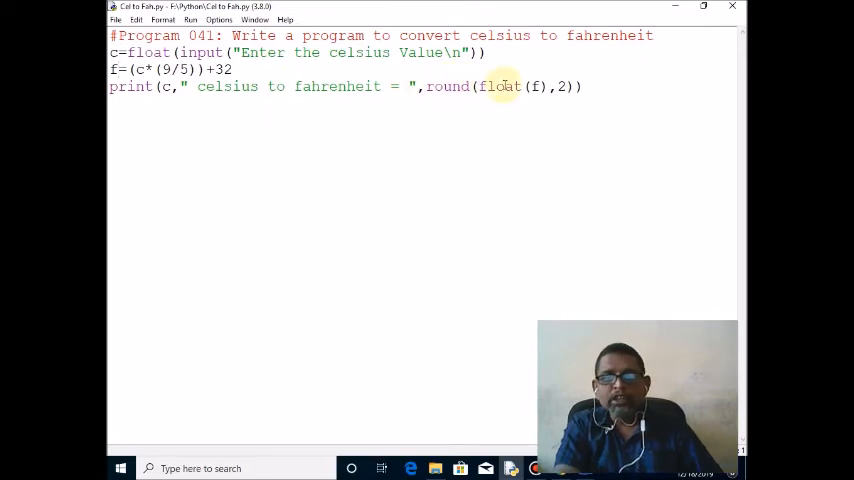
# Step: Run Cel to Fah.py with F5 and enter 30 as the Celsius value
pyautogui.click(116, 68)
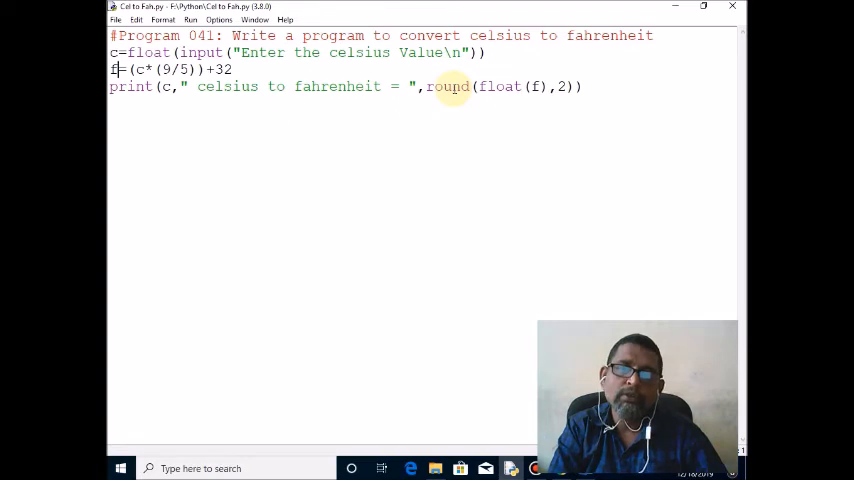
pyautogui.moveTo(312, 60)
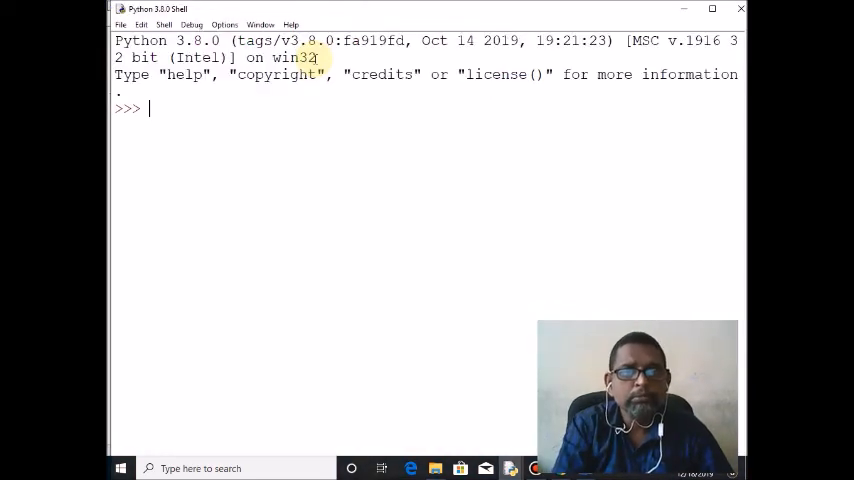
pyautogui.press('f5')
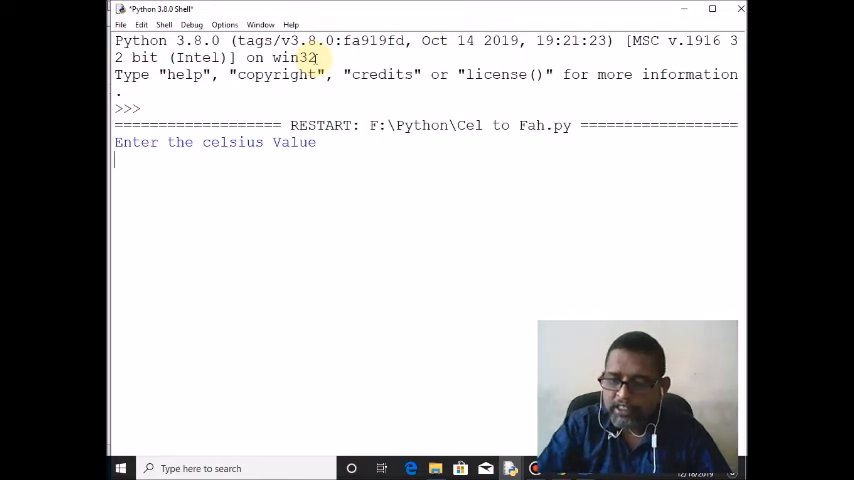
pyautogui.write('30')
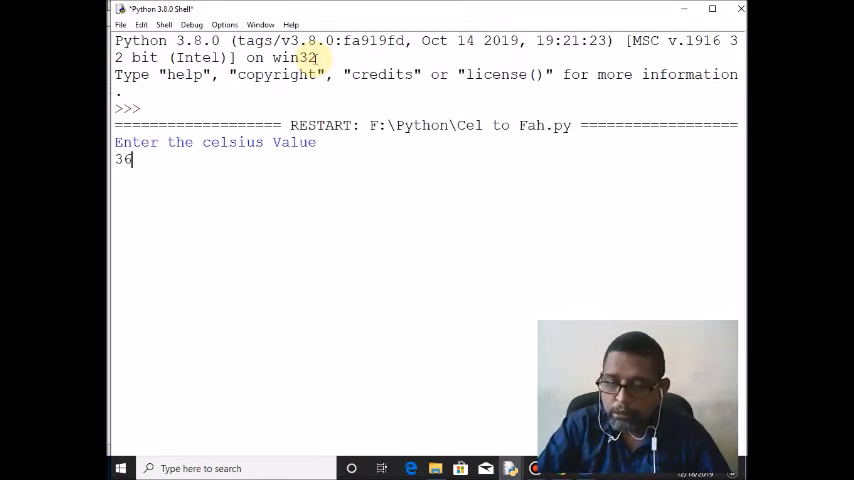